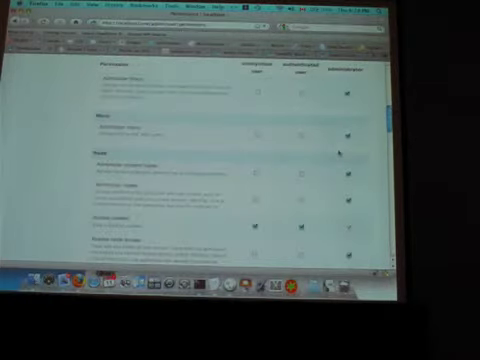
scroll(down, 3)
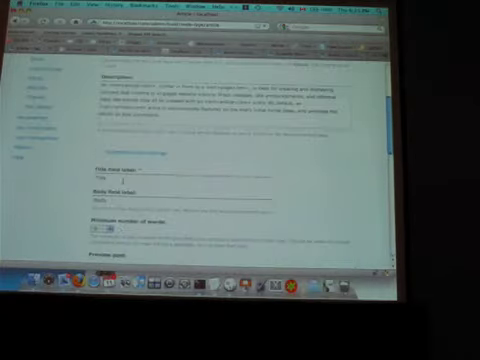
scroll(down, 3)
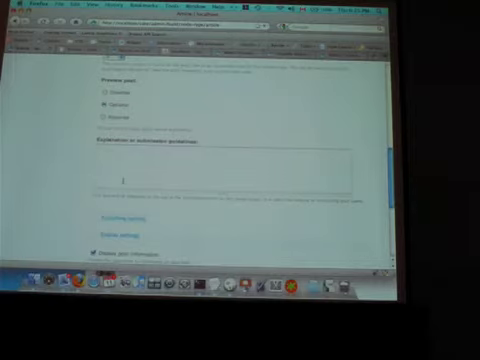
scroll(down, 3)
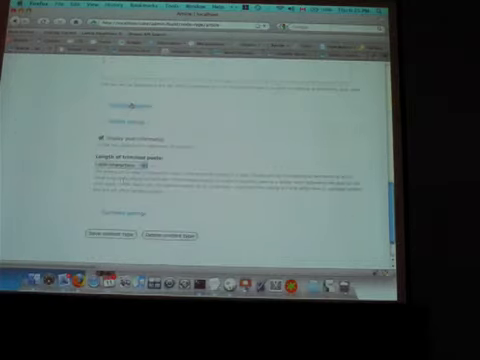